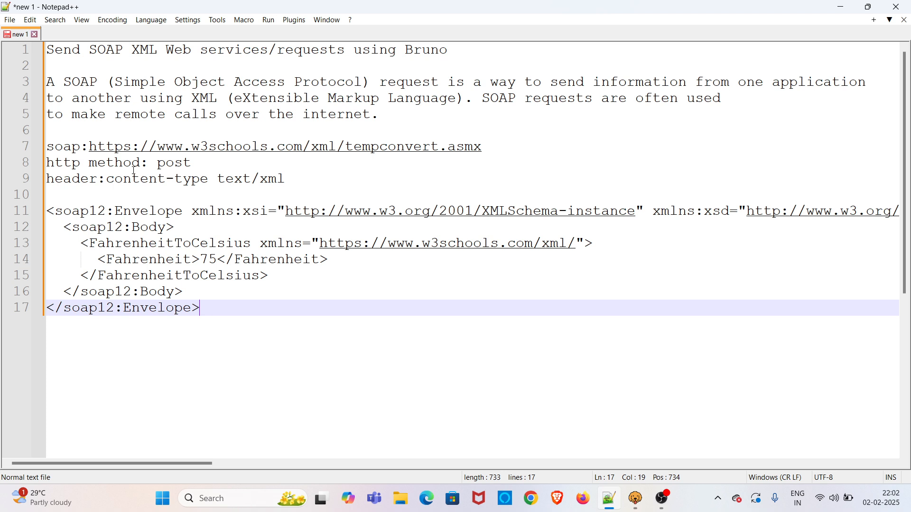
pyautogui.moveTo(502, 148)
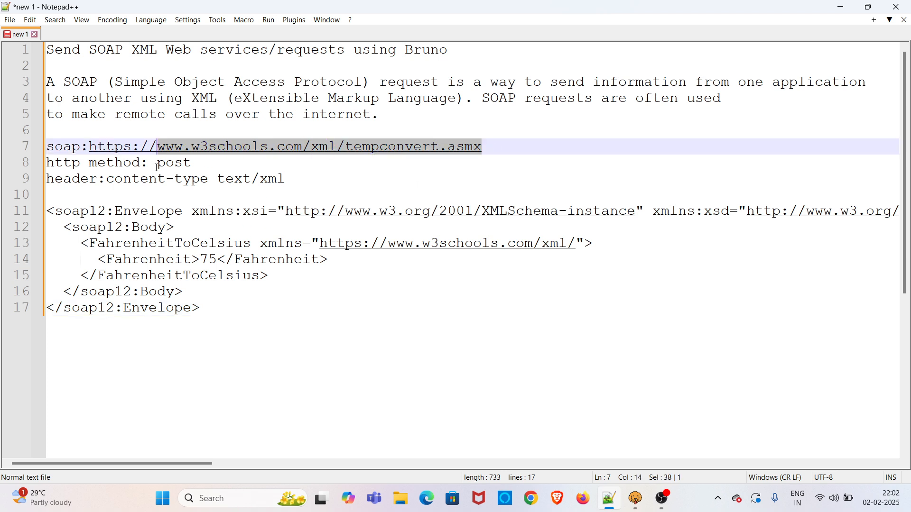
# Name the new request in the SOAP collection SOAPRequest
pyautogui.doubleClick(173, 162)
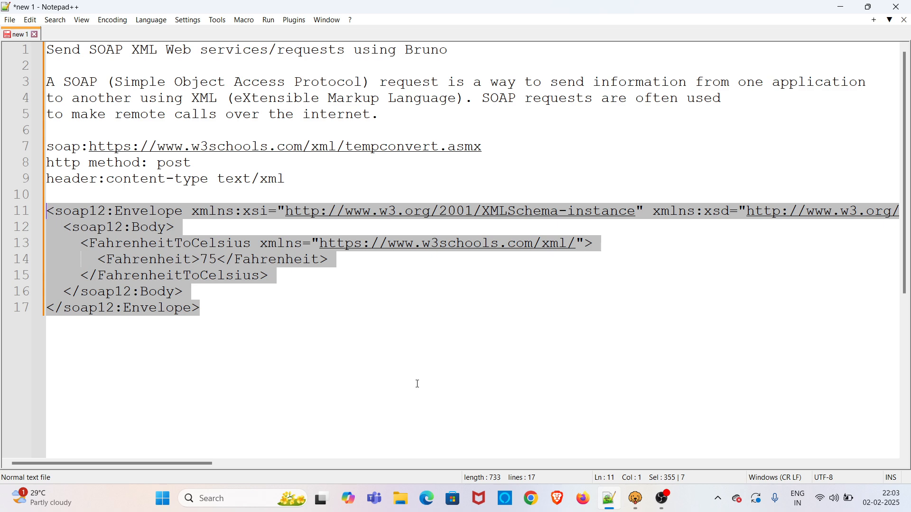
pyautogui.moveTo(410, 376)
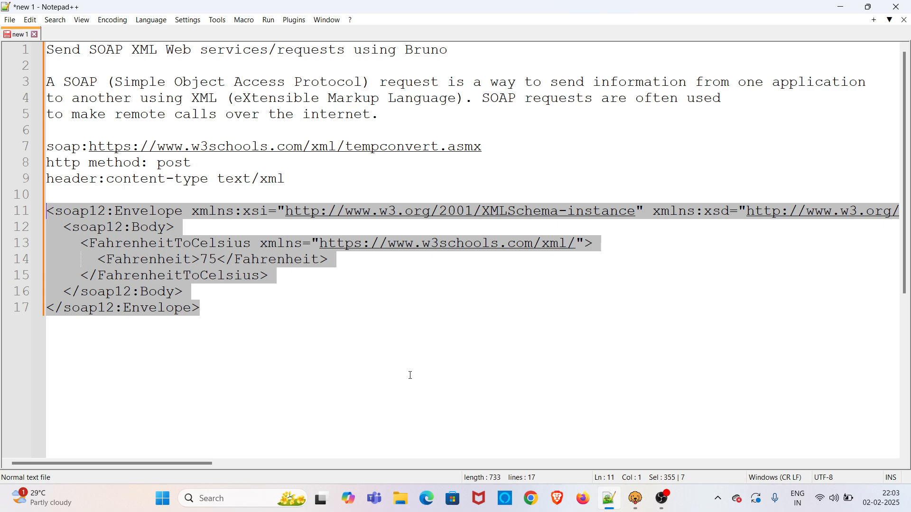
pyautogui.click(634, 499)
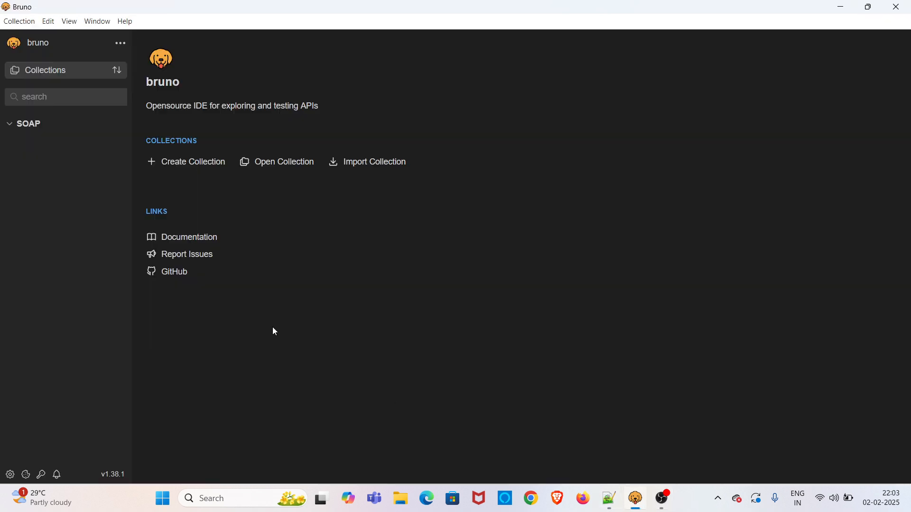
pyautogui.moveTo(89, 132)
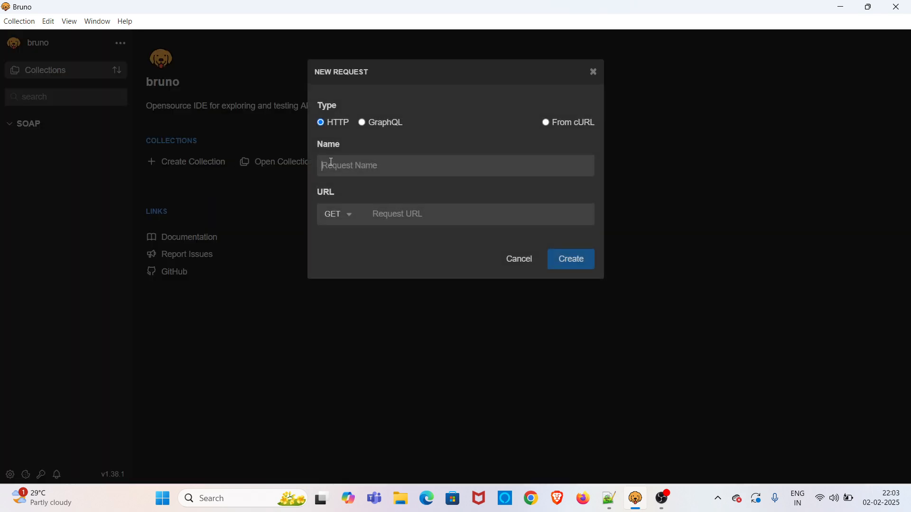
pyautogui.write('SO')
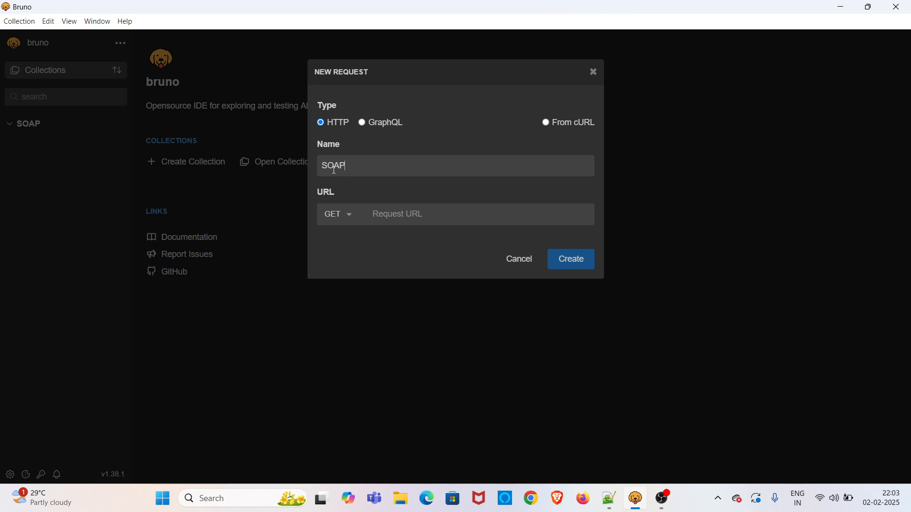
pyautogui.write('API')
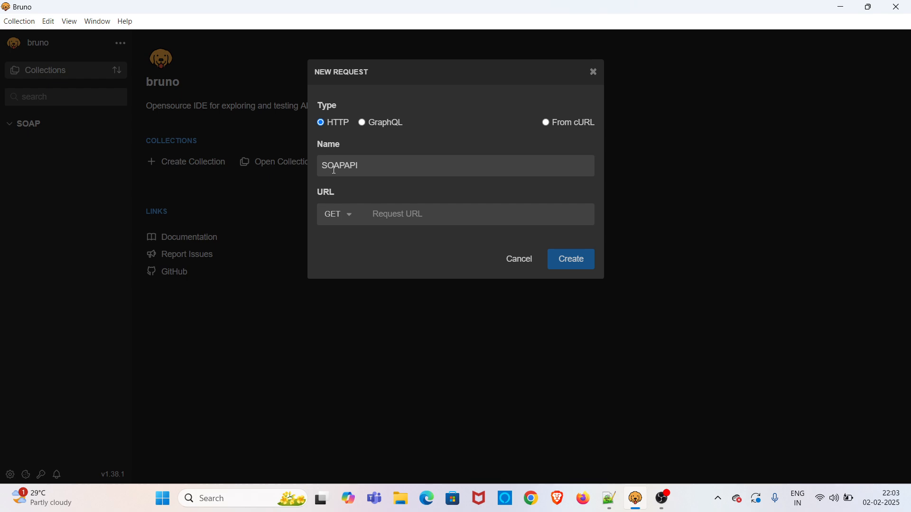
pyautogui.press('Backspace')
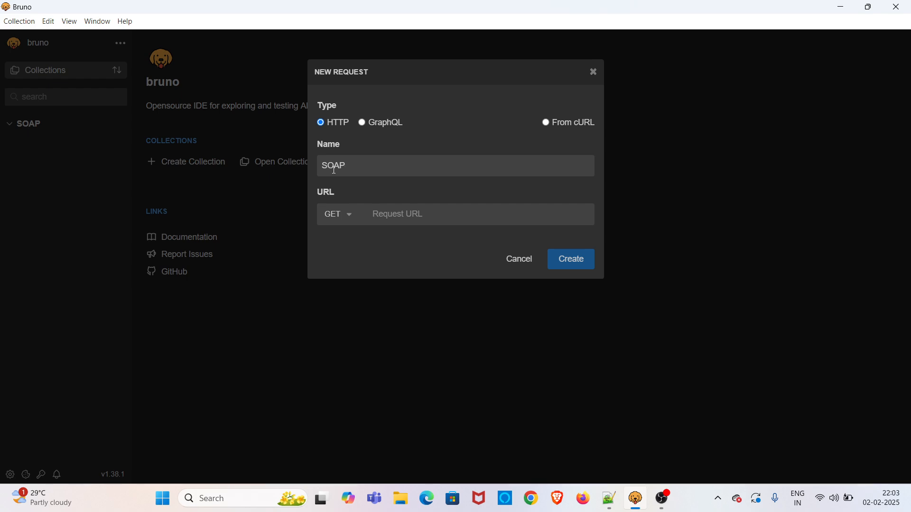
pyautogui.write('Req')
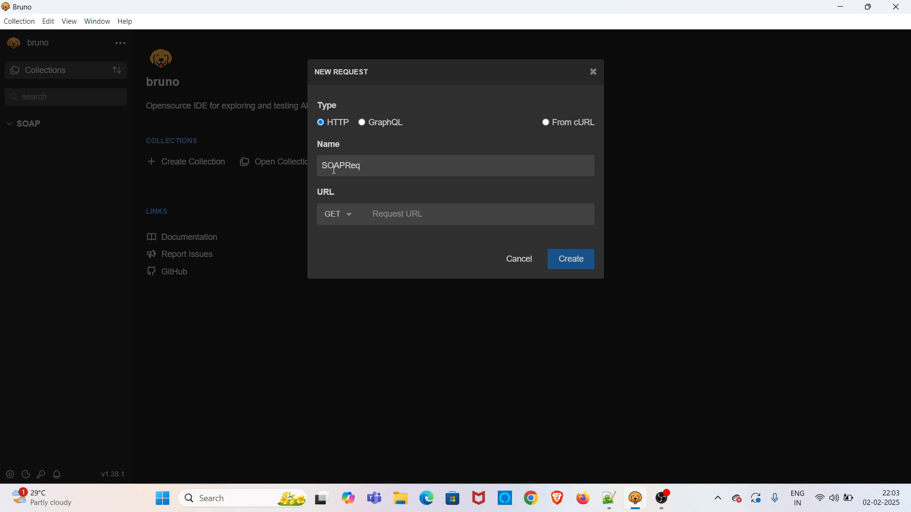
pyautogui.write('uest')
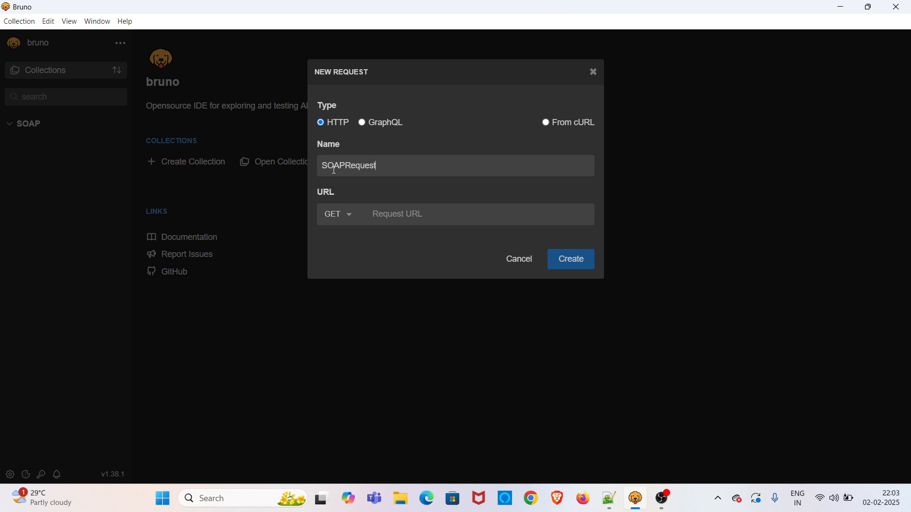
# Set the request method to POST and focus the URL field
pyautogui.click(337, 214)
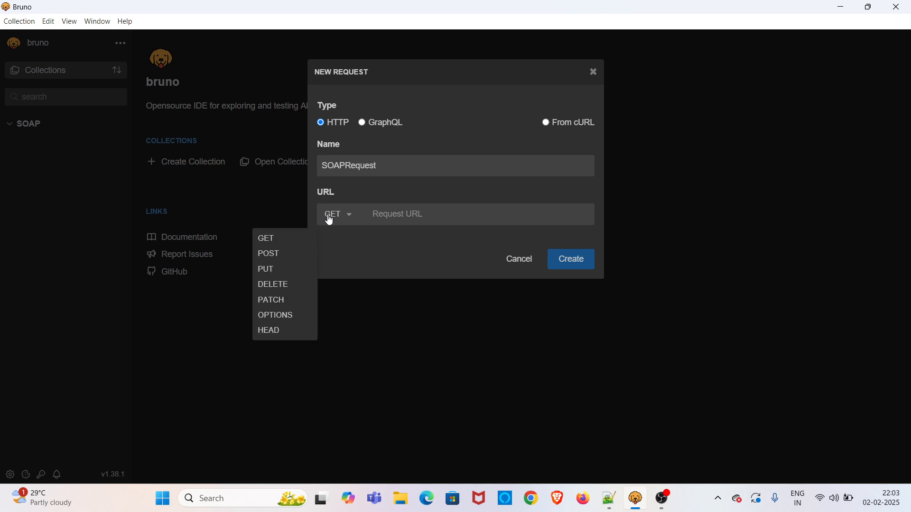
pyautogui.click(267, 253)
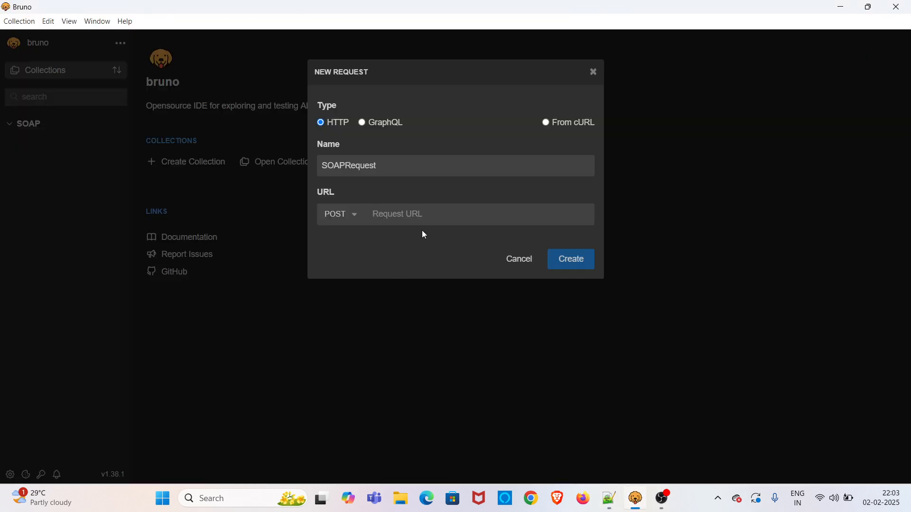
pyautogui.click(570, 259)
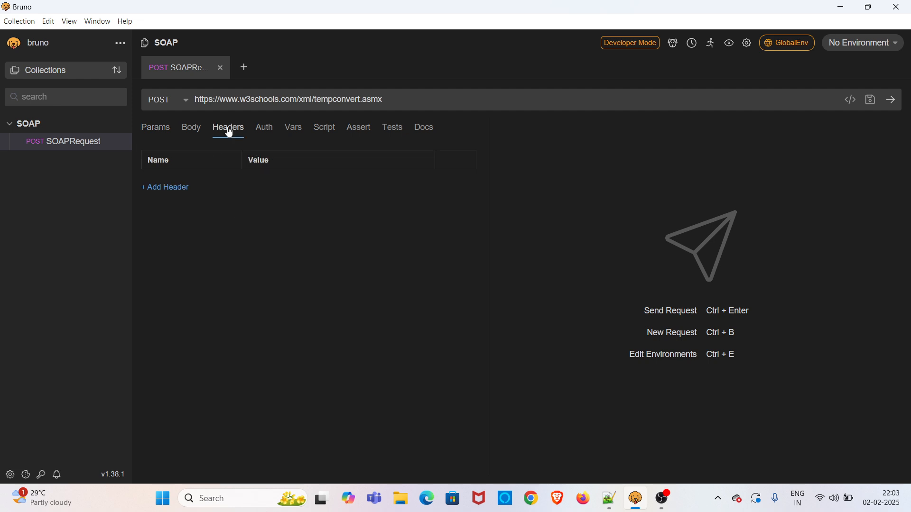
# Add a content-type header with the value text/xml to SOAPRequest
pyautogui.click(165, 187)
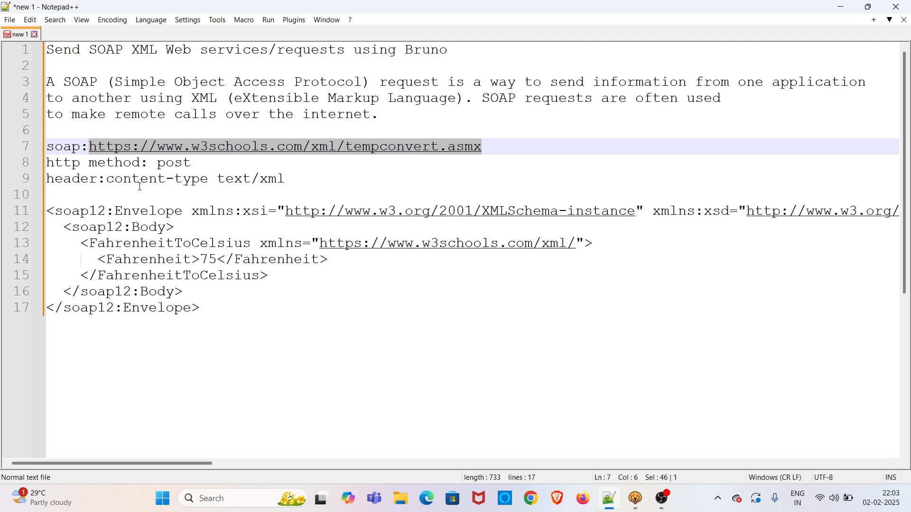
pyautogui.click(208, 178)
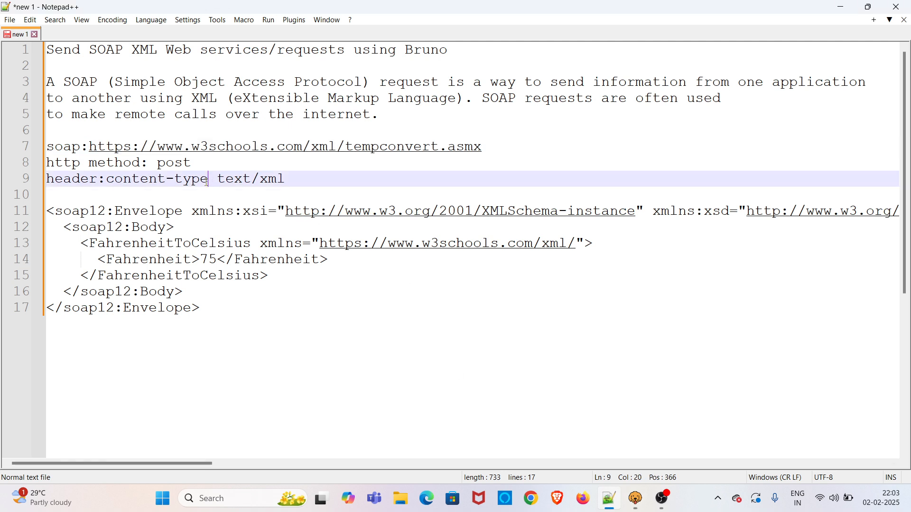
pyautogui.doubleClick(156, 179)
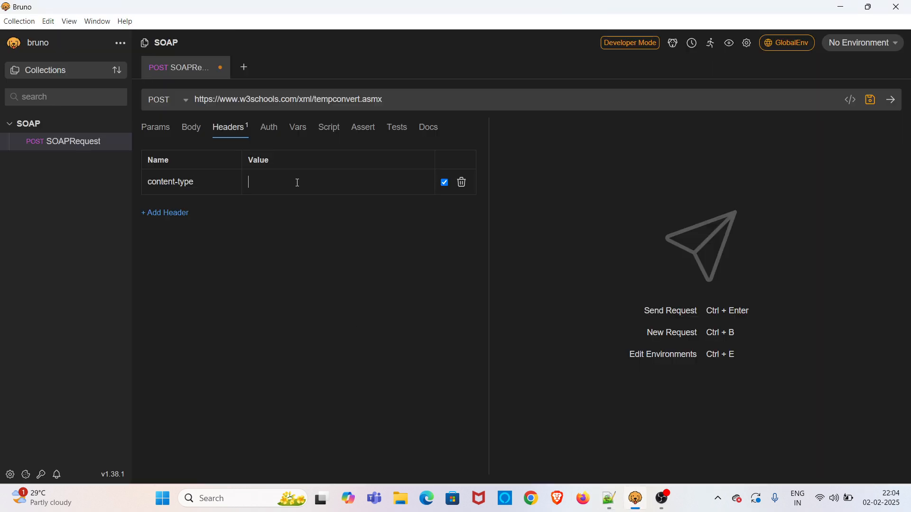
pyautogui.write('text/xml')
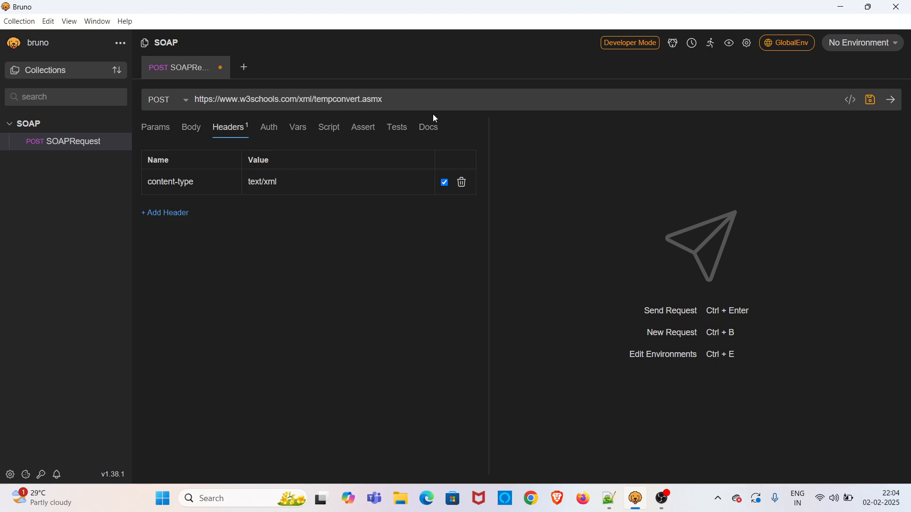
# Change the SOAPRequest body type from No Body to XML, leaving the editor empty
pyautogui.click(191, 127)
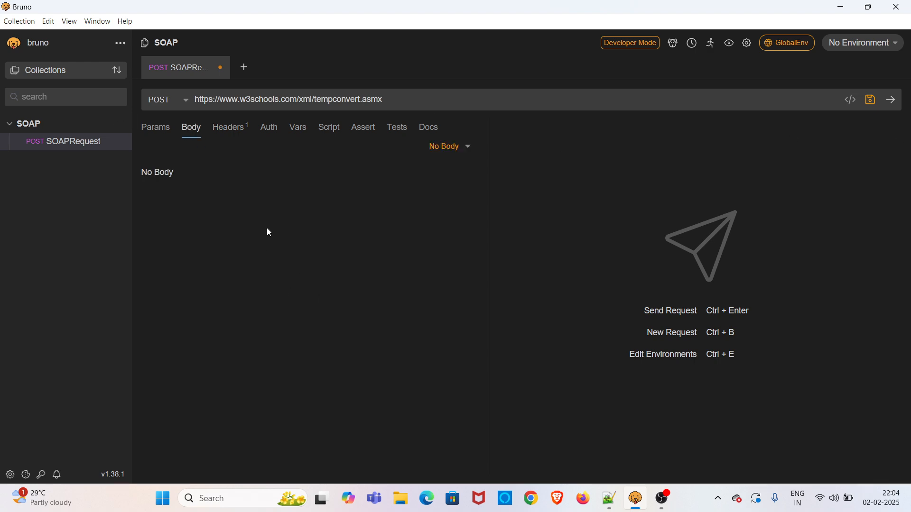
pyautogui.click(448, 145)
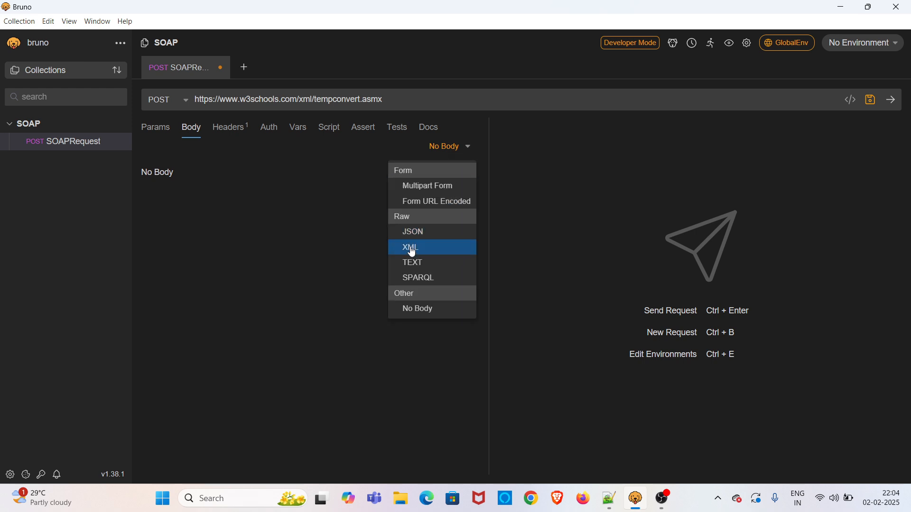
pyautogui.click(410, 248)
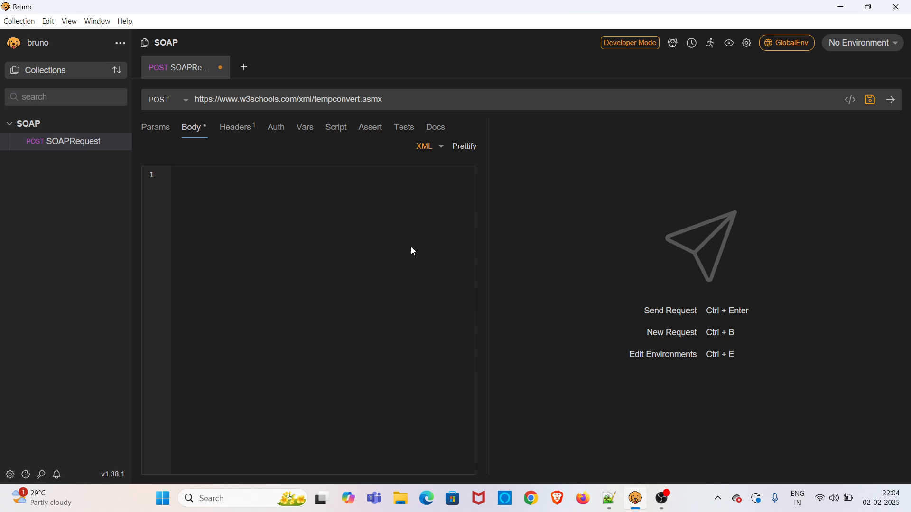
pyautogui.click(607, 498)
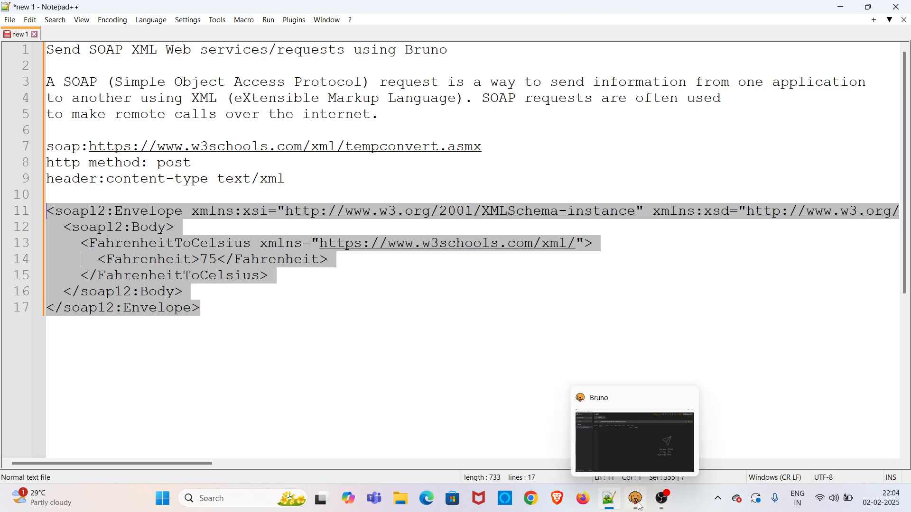
# Paste the FahrenheitToCelsius SOAP envelope for 75 into Bruno's XML body
pyautogui.click(635, 498)
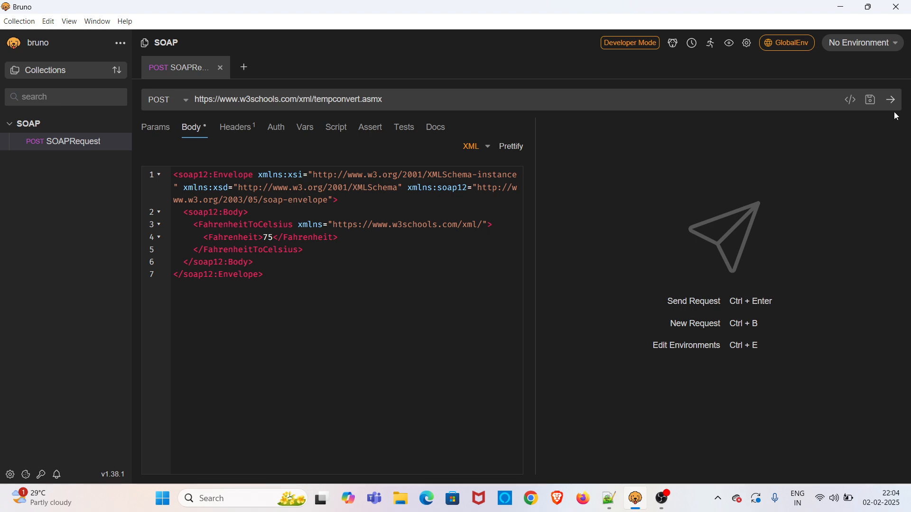
# Send with 75°F, change the value to 80, save, and resend for 26.67°C
pyautogui.click(890, 99)
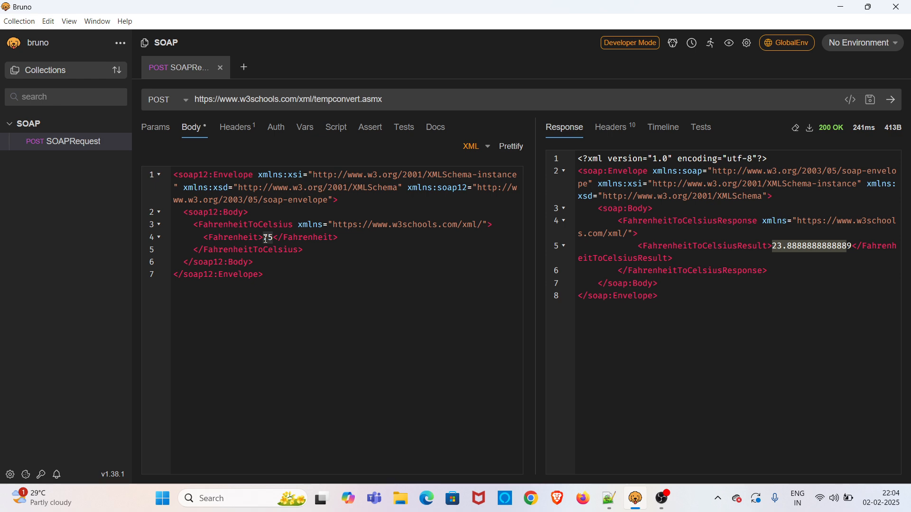
pyautogui.write('80')
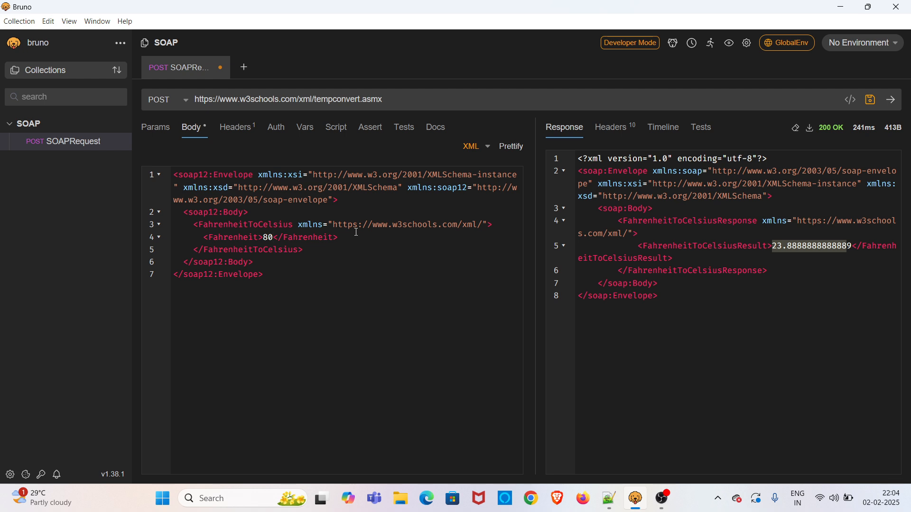
pyautogui.moveTo(882, 85)
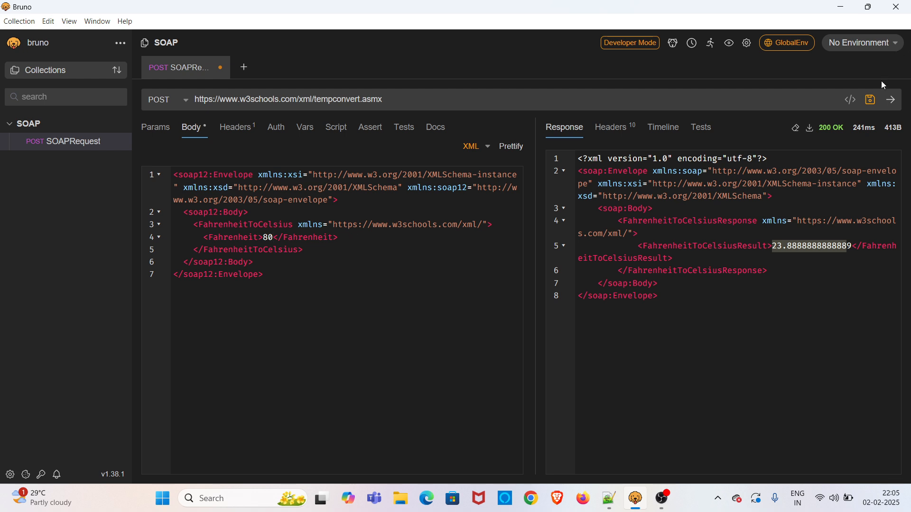
pyautogui.click(869, 99)
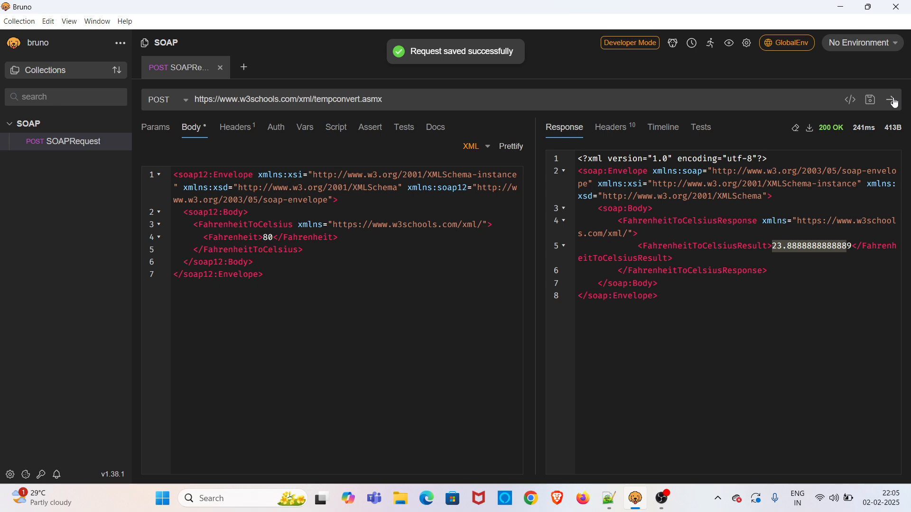
pyautogui.click(890, 99)
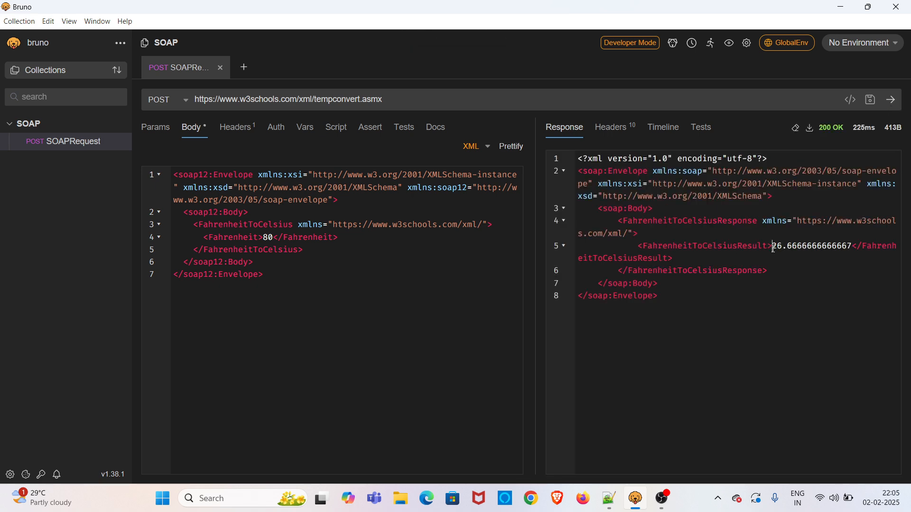